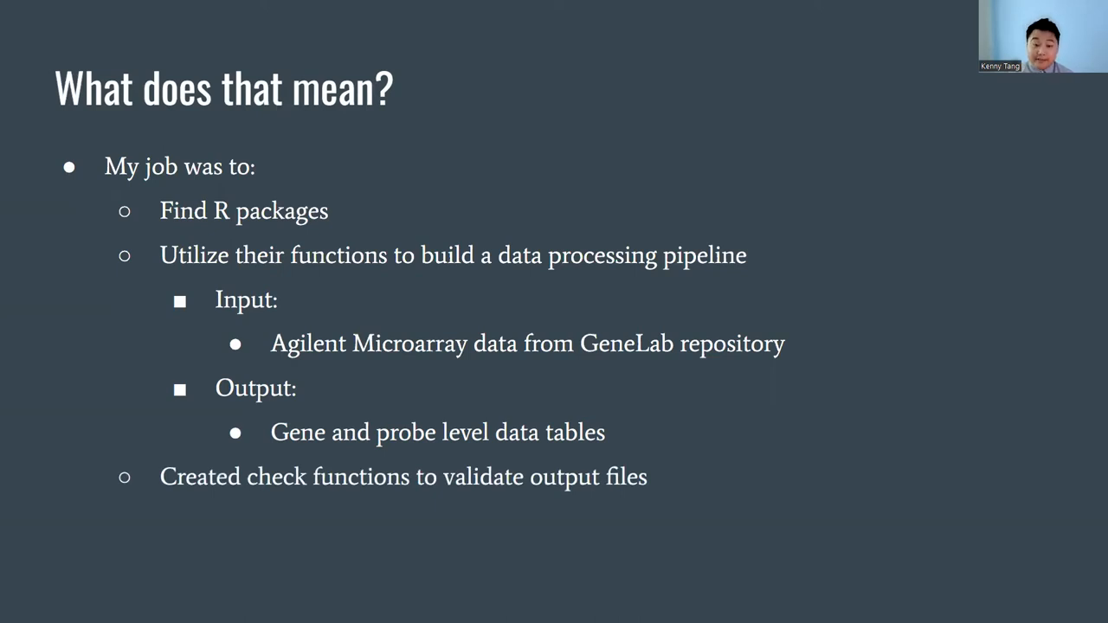
# Advance to the 'Major Steps of the Processing Pipeline' slide, starting with importing raw data.
pyautogui.press('Right')
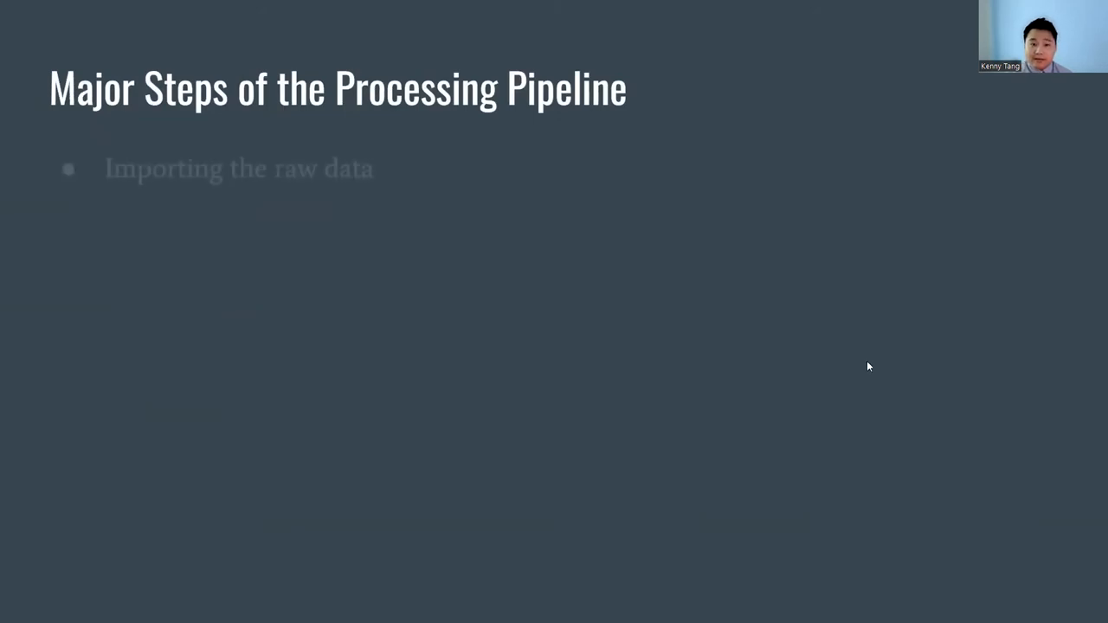
# Reveal the remaining bullets: QA of the raw data and normalization of the data.
pyautogui.press('Right')
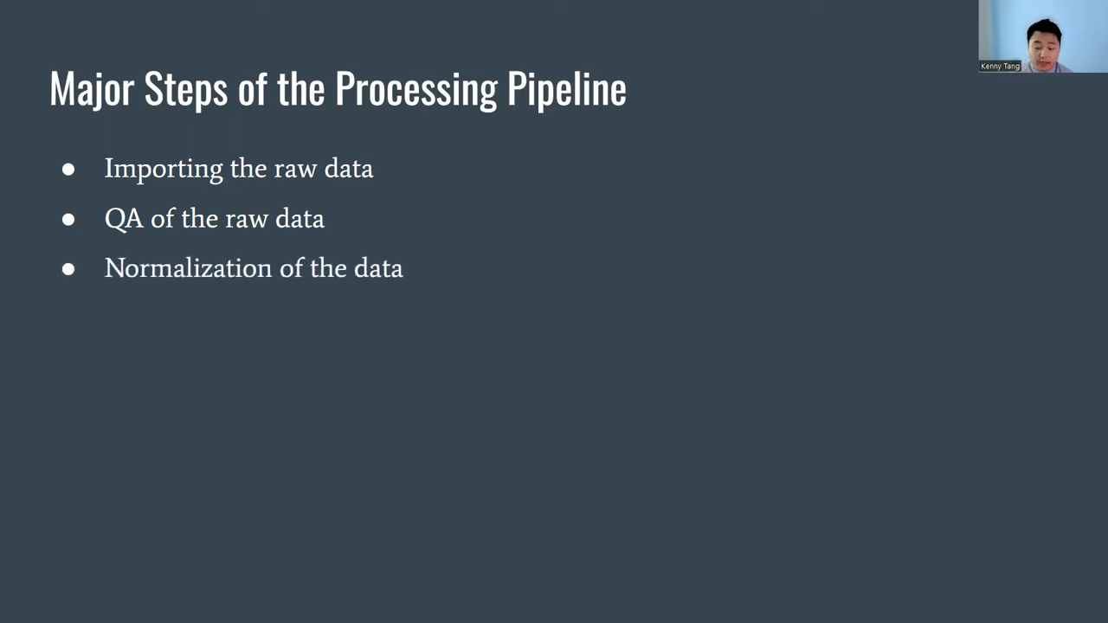